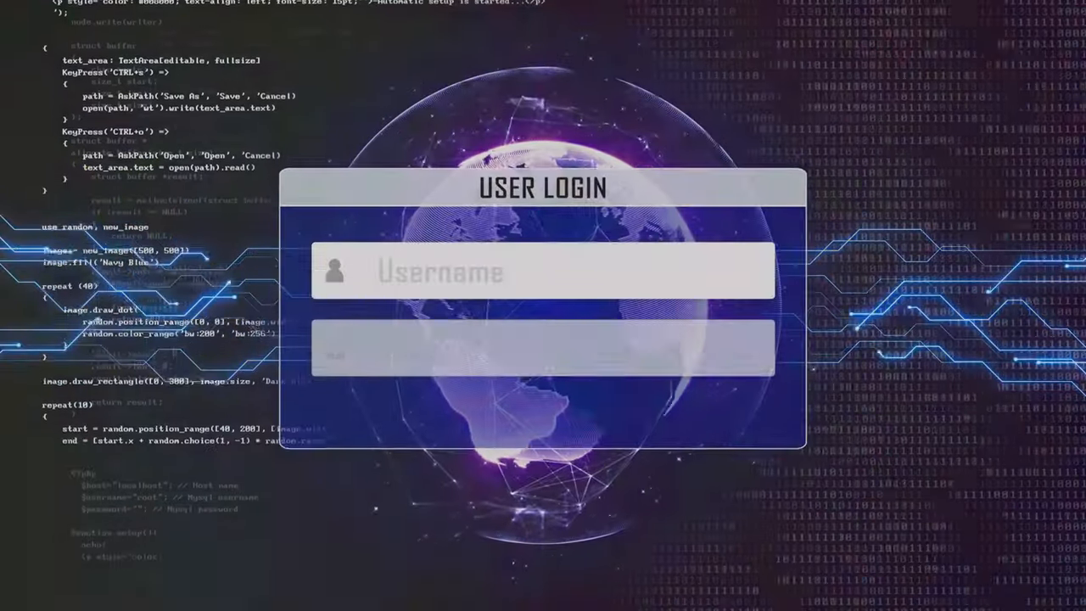
{"action": "type", "text": "ADMINISTRATOR"}
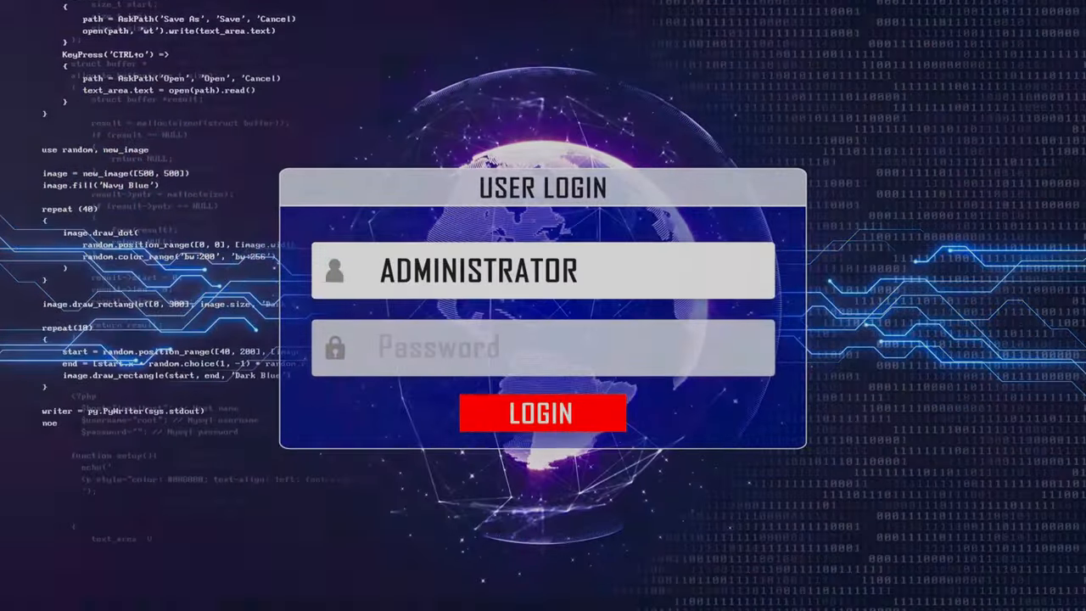